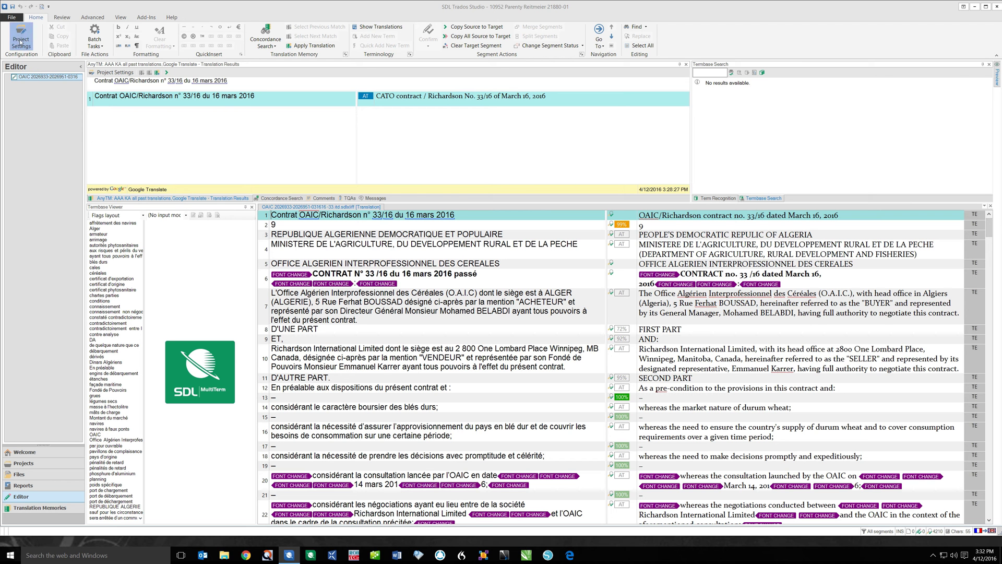
Reach the Termbases page of Project Settings and expand the Create choices.
click(17, 33)
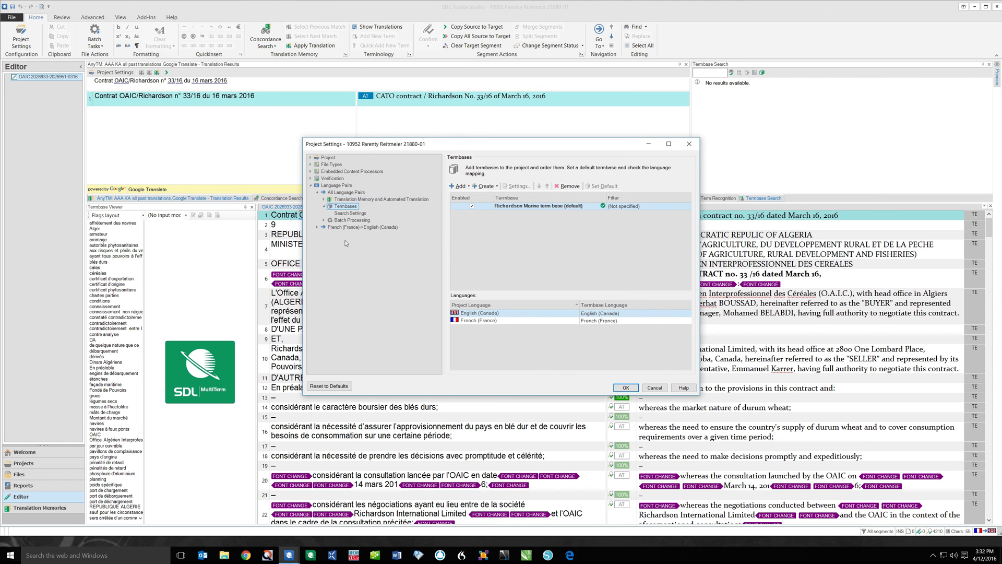
mouse_move(484, 186)
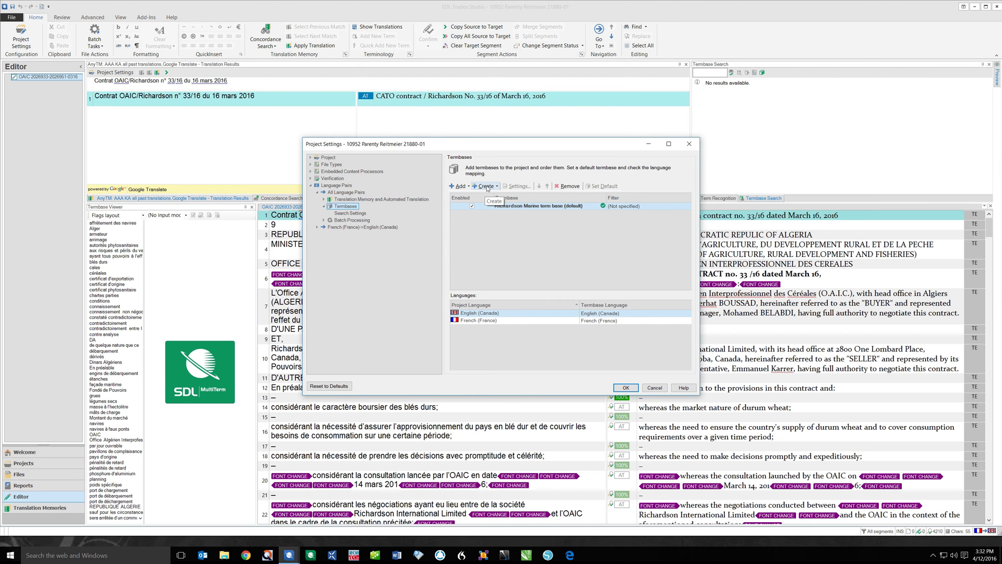
click(486, 185)
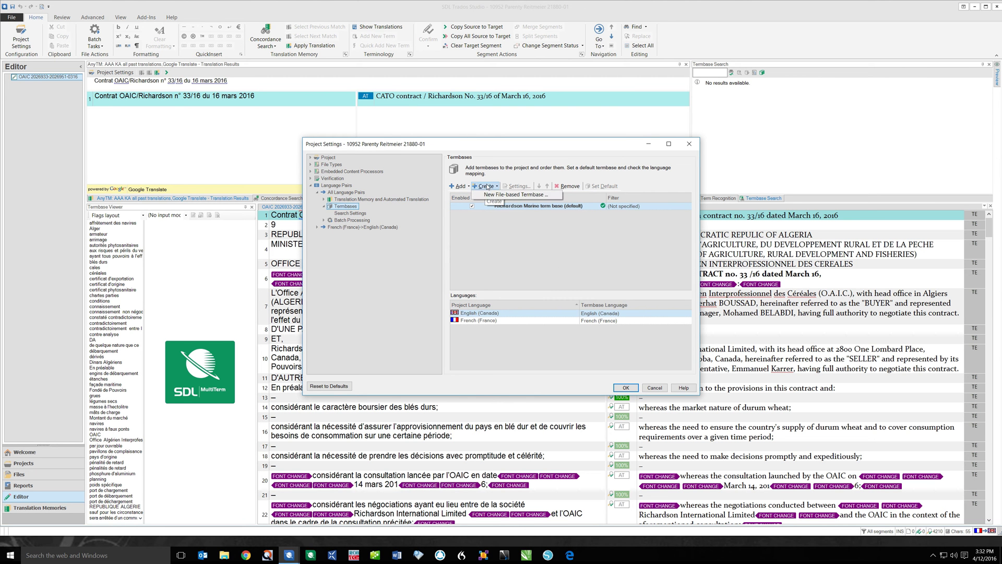
mouse_move(513, 194)
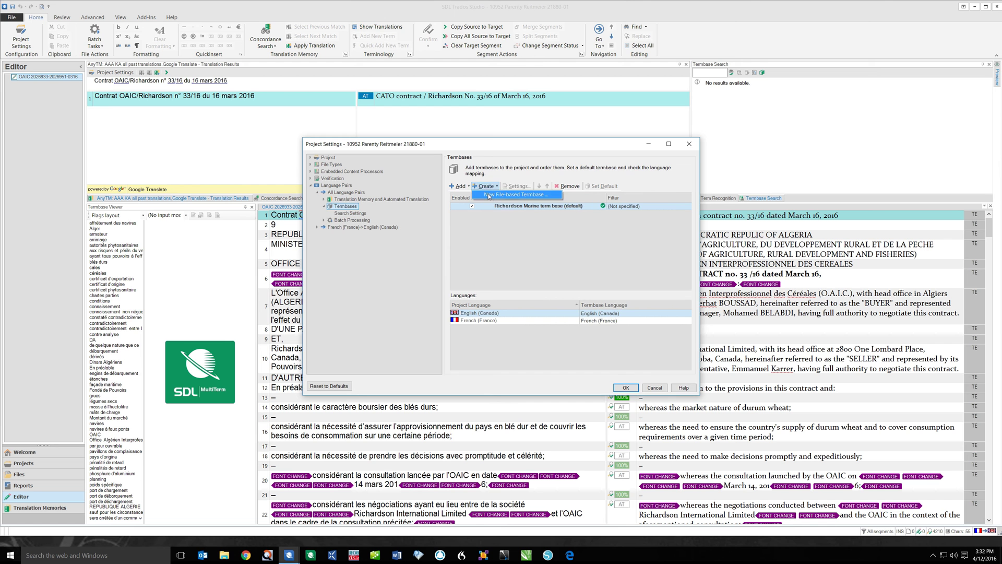
click(516, 194)
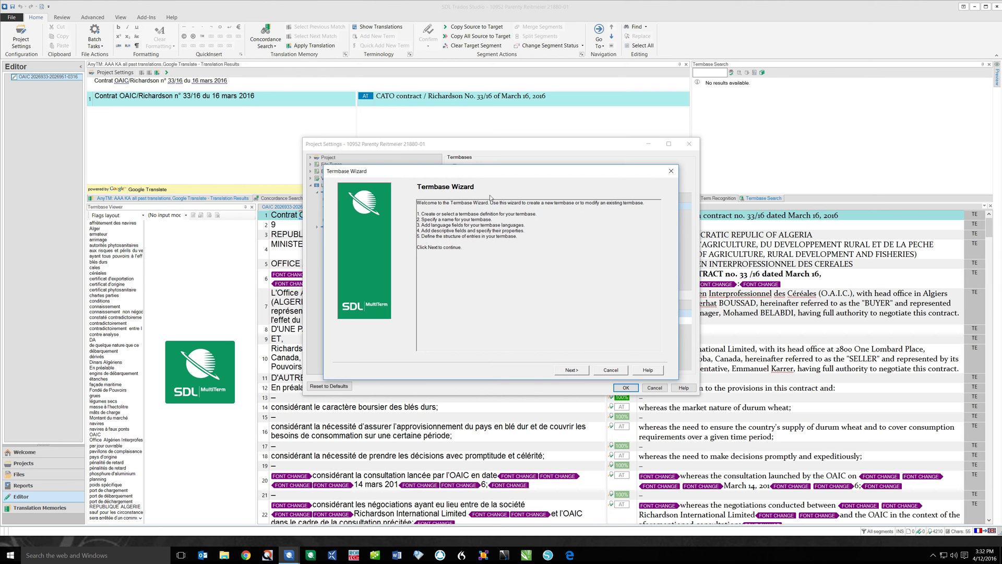
mouse_move(597, 376)
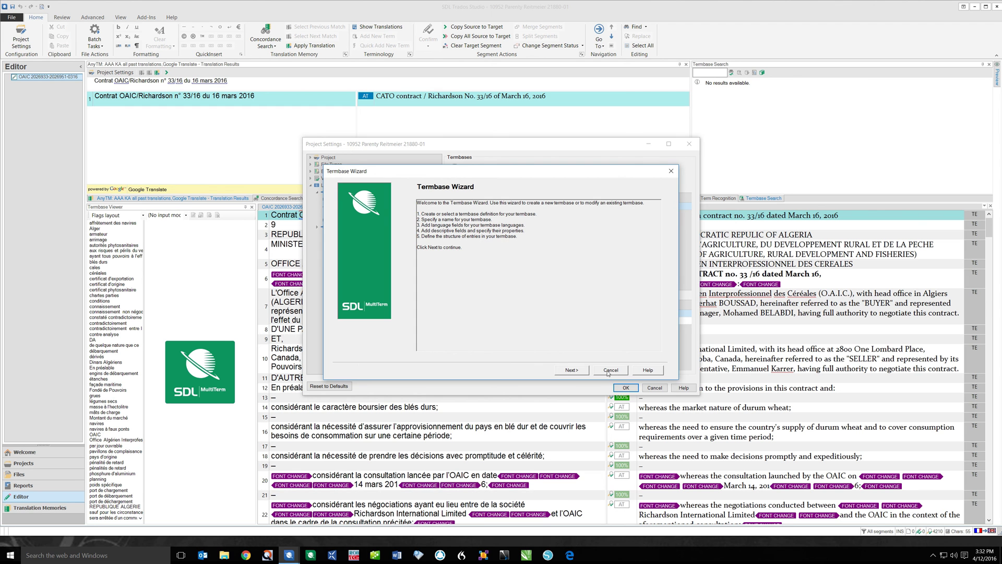
click(611, 370)
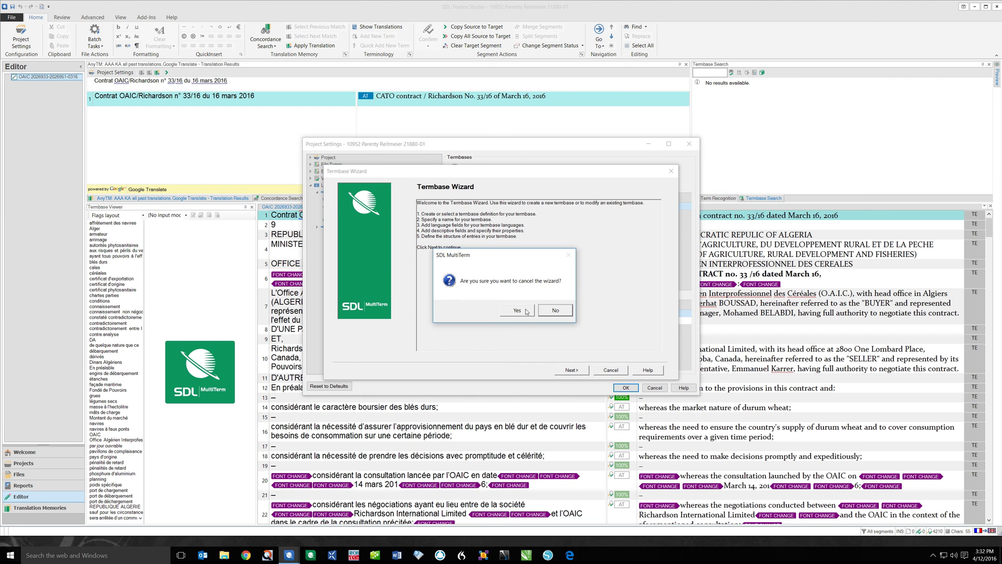
click(516, 310)
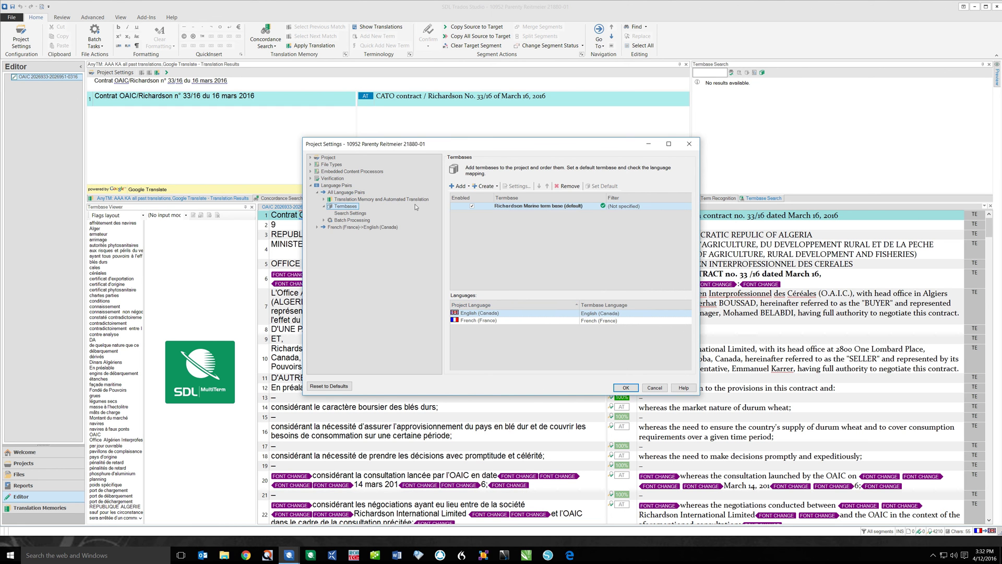
mouse_move(459, 187)
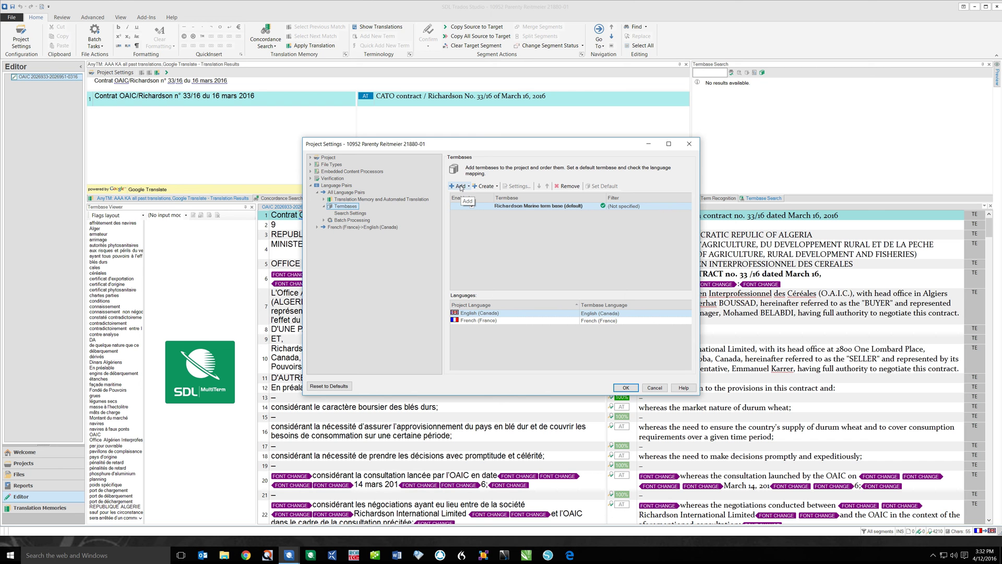
View the Add choices (file-based or server-based MultiTerm termbase), then cancel out of Project Settings.
click(457, 186)
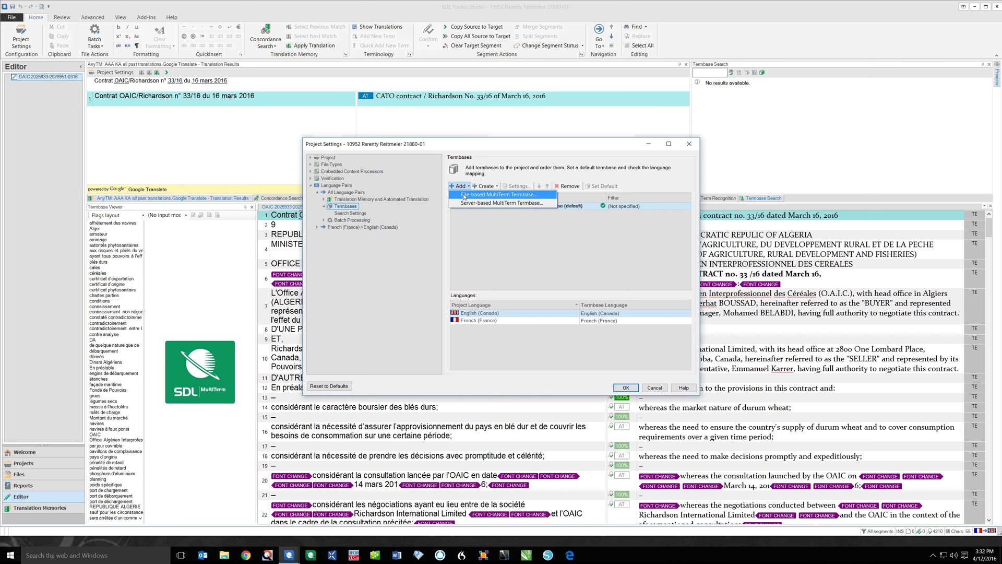
mouse_move(501, 194)
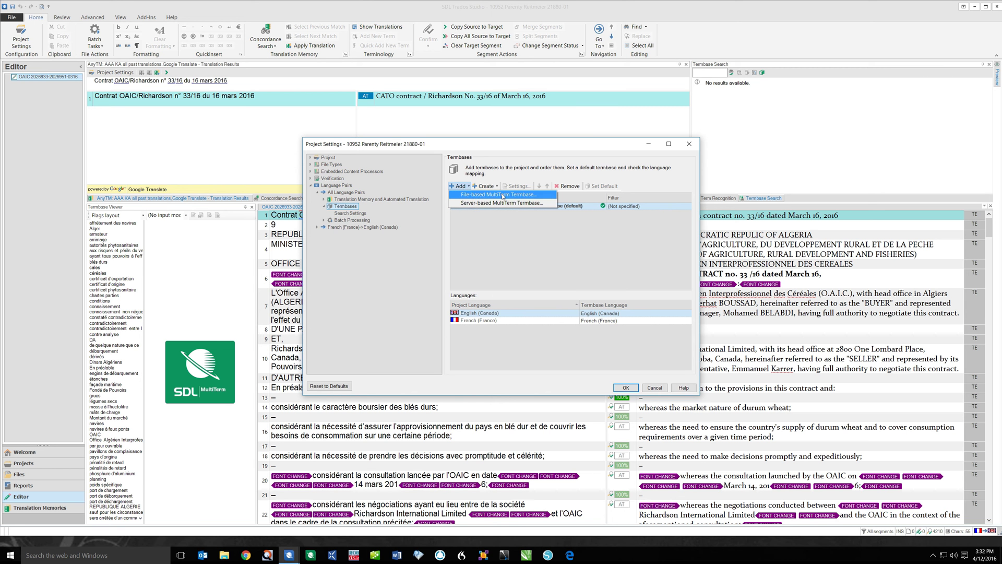
click(497, 194)
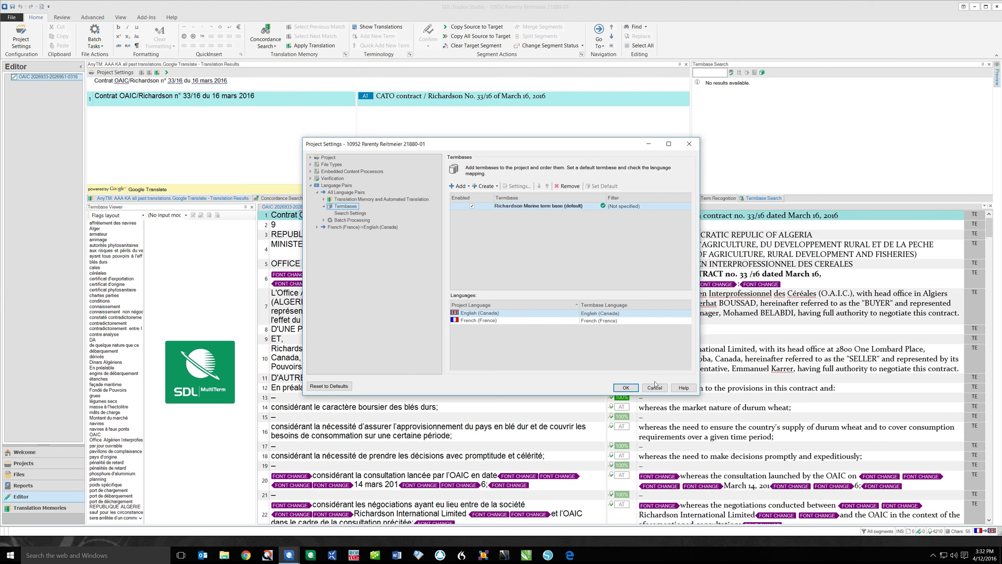
click(625, 387)
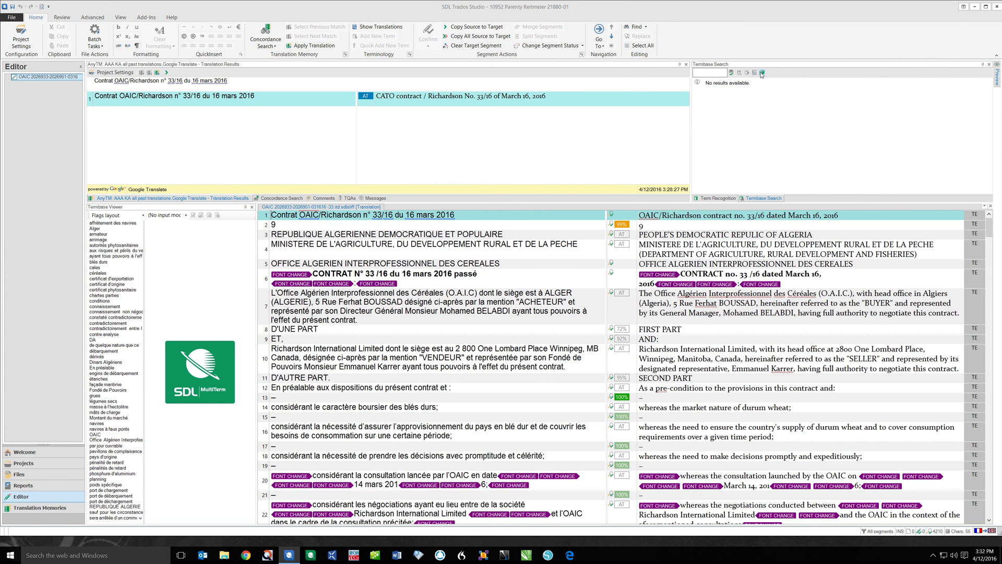
mouse_move(760, 73)
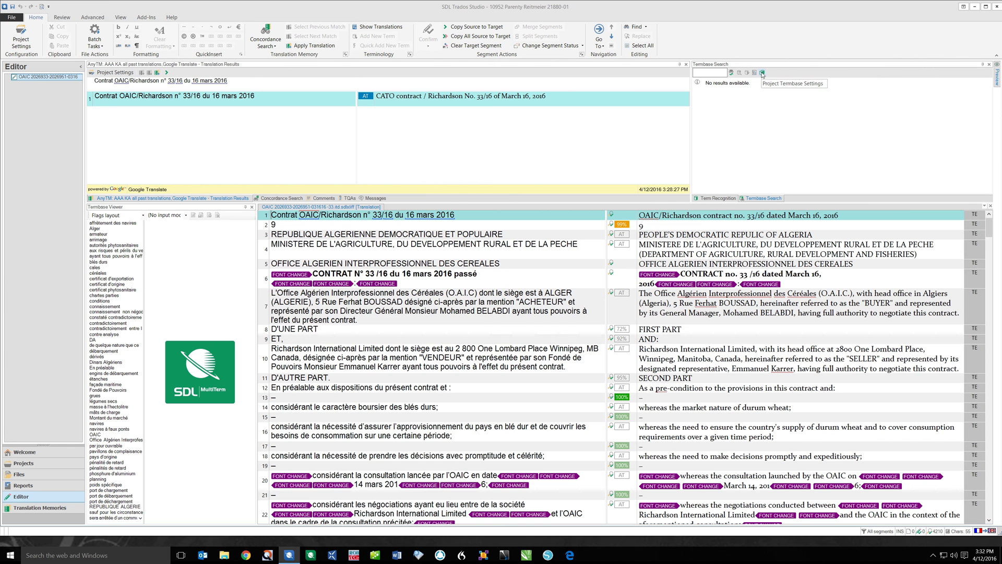
click(762, 72)
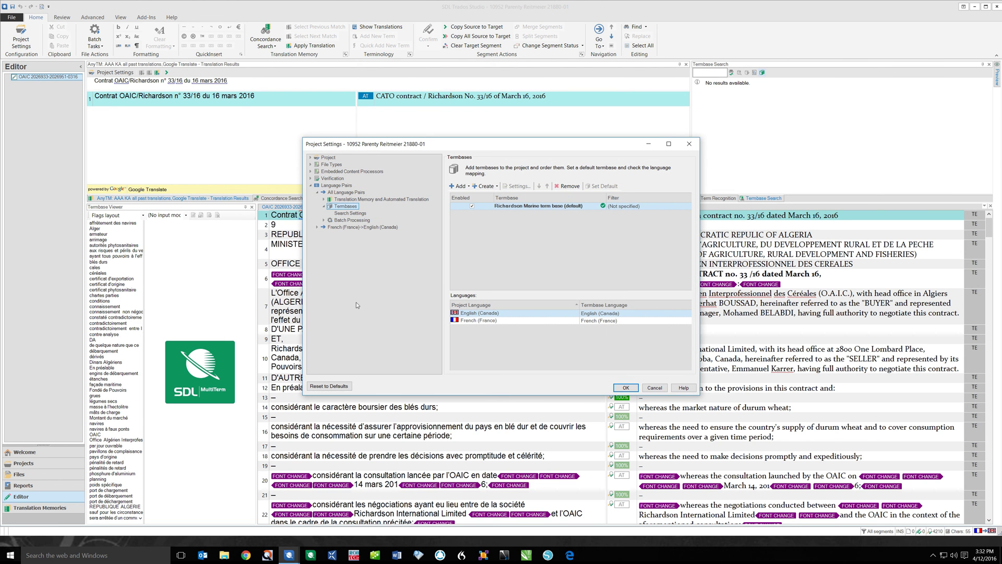
mouse_move(484, 186)
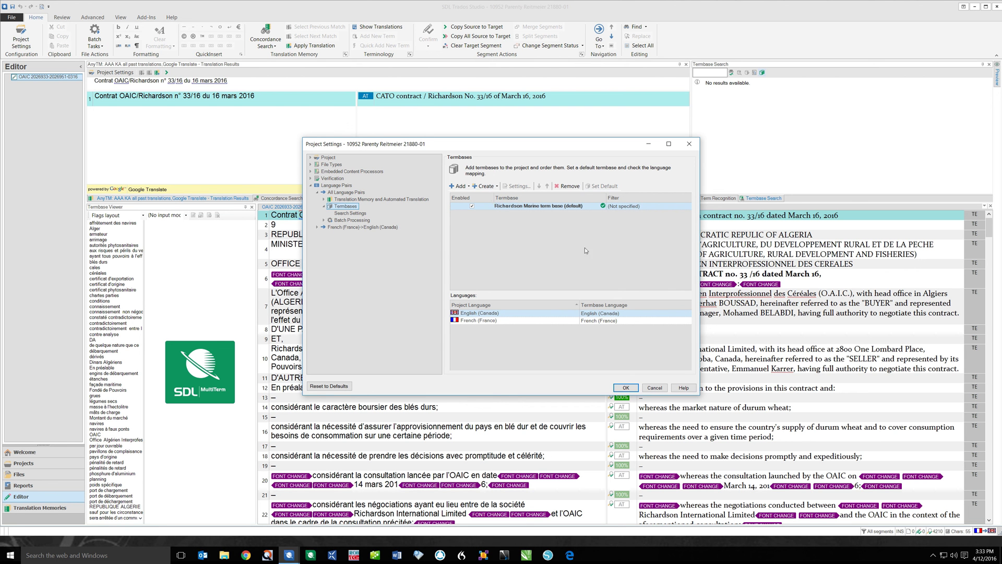
mouse_move(531, 256)
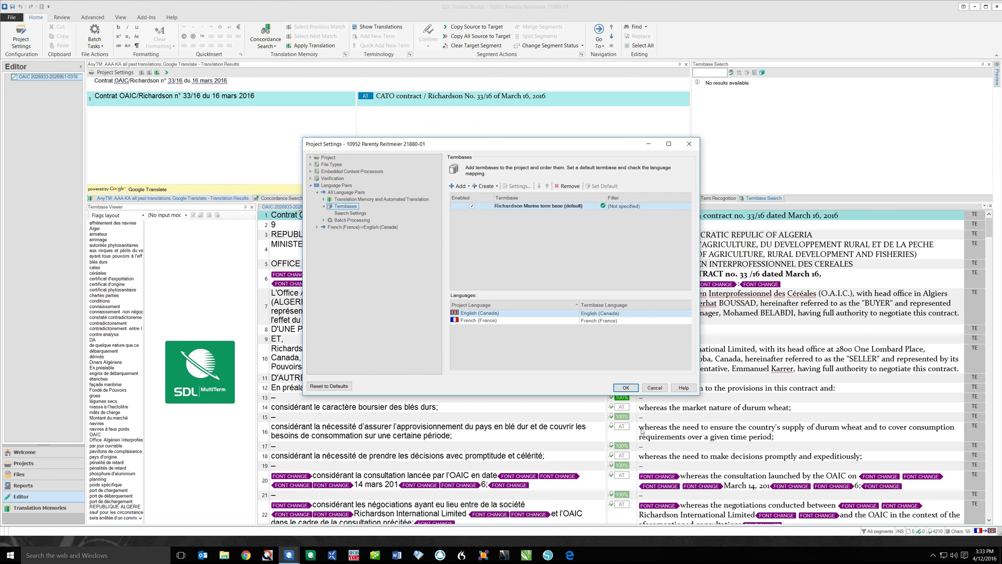
click(625, 387)
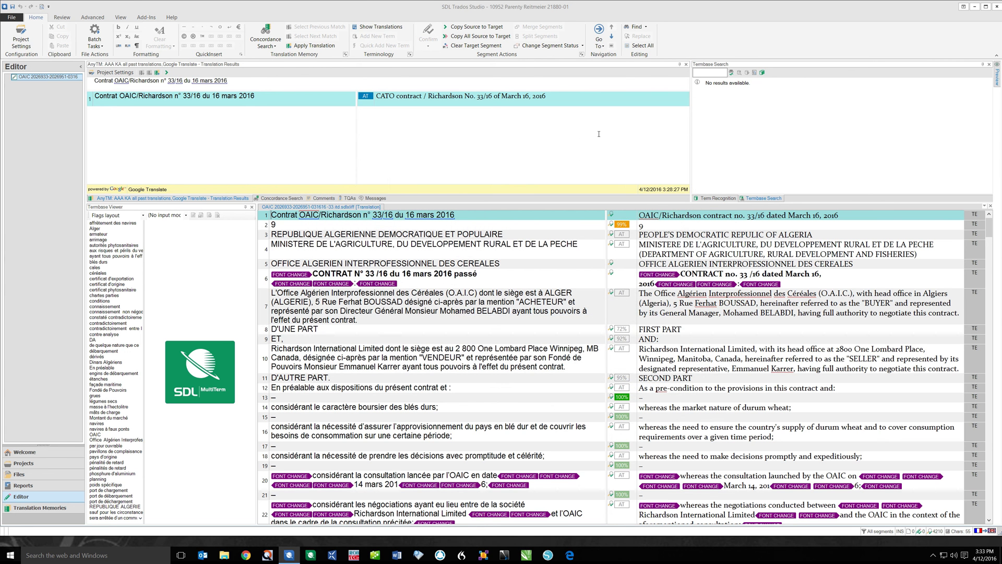